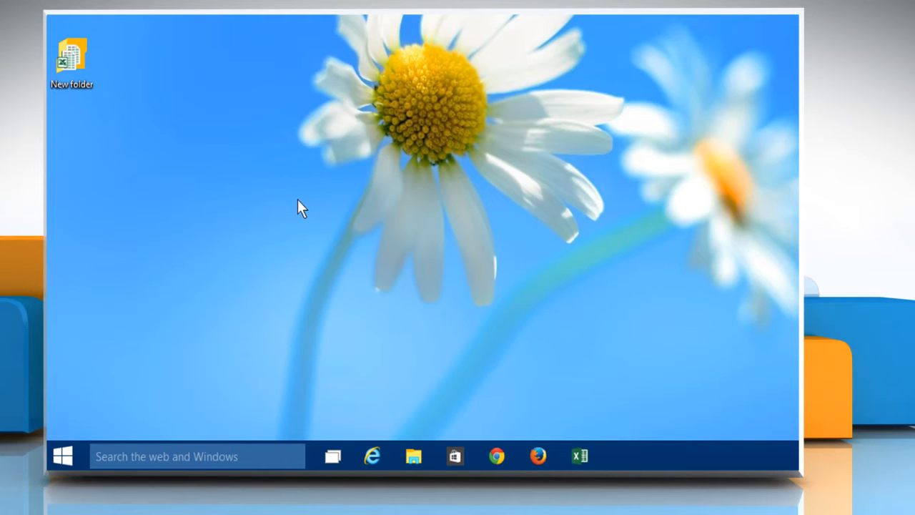
pyautogui.moveTo(64, 454)
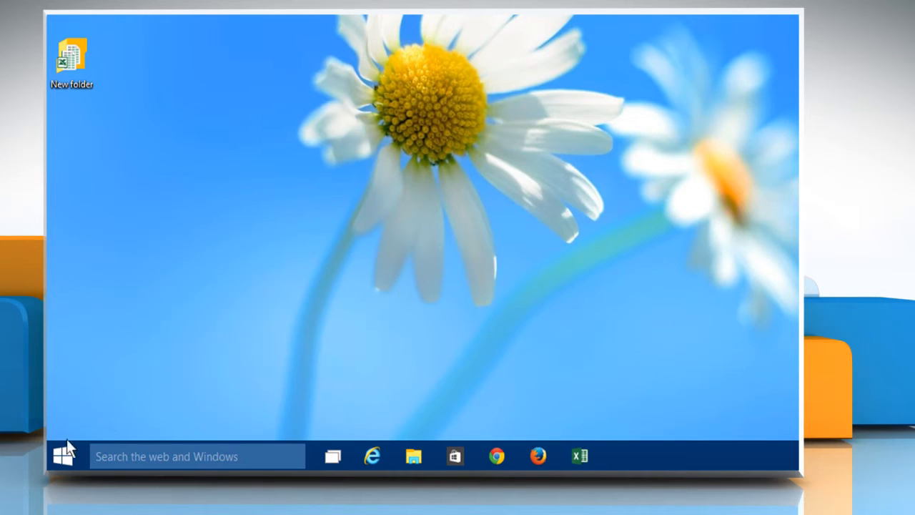
# Show the Start menu with most-used apps and pinned tiles
pyautogui.click(63, 456)
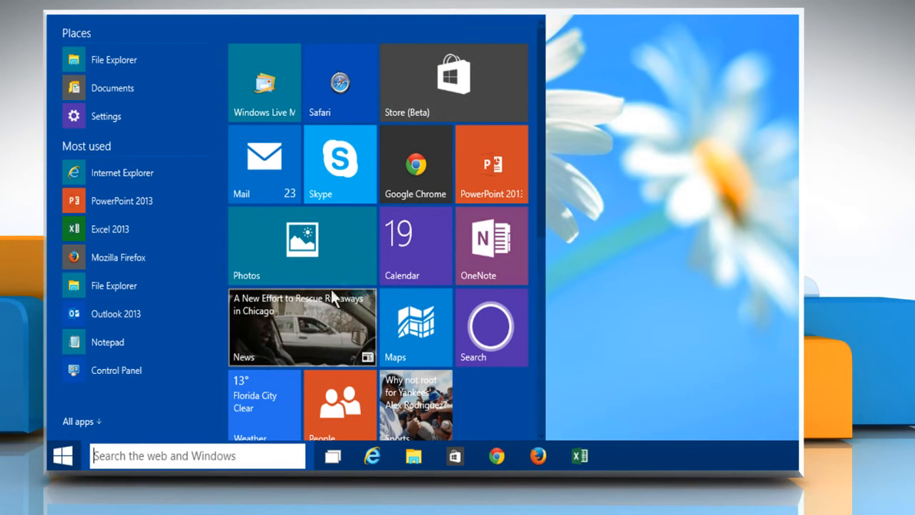
pyautogui.moveTo(427, 177)
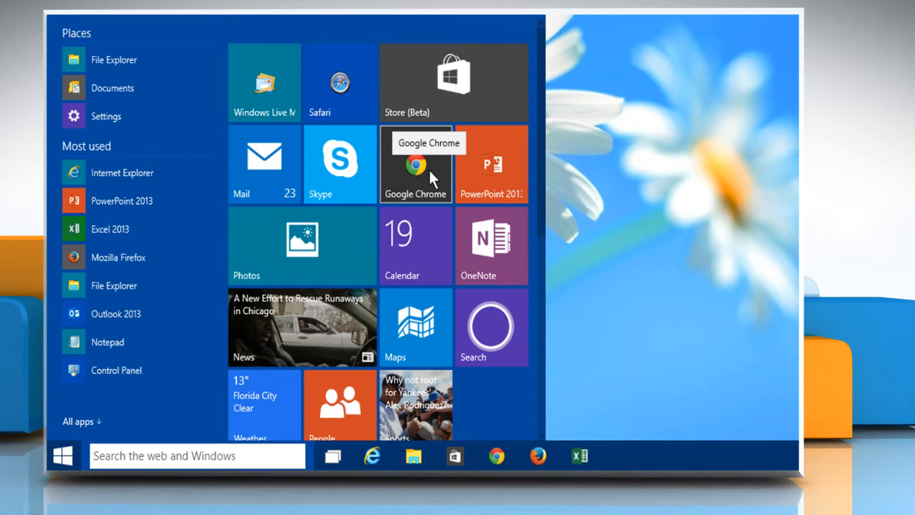
# Launch Chrome and search Google for 'onedrive' to reach onedrive.live.com
pyautogui.click(415, 163)
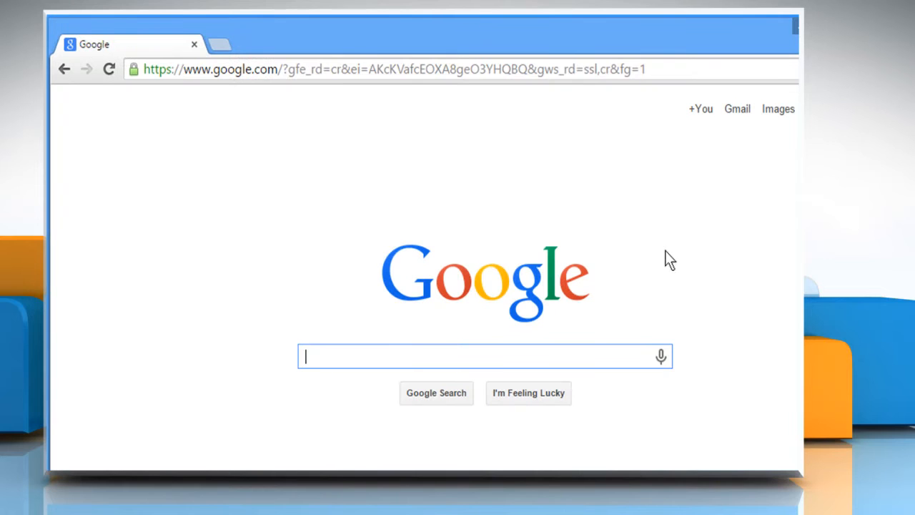
pyautogui.write('onedrive.live.com/about/en-gb/')
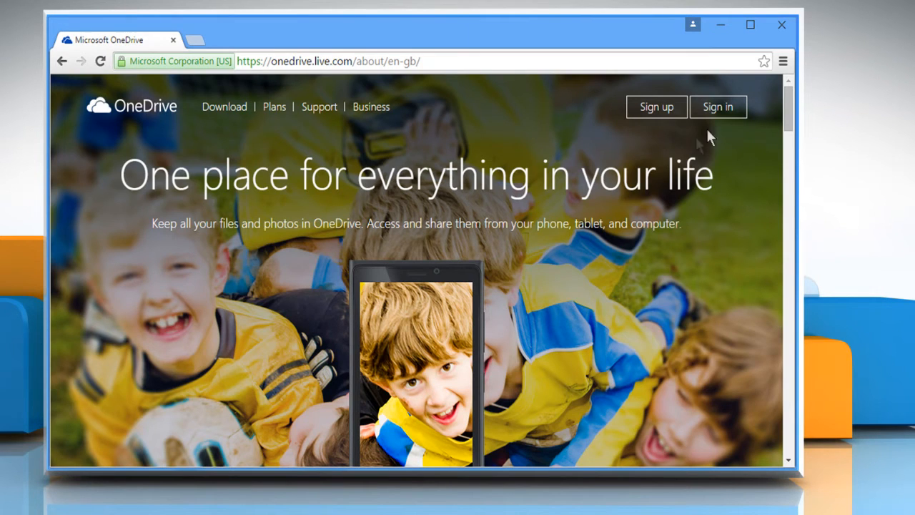
pyautogui.click(718, 105)
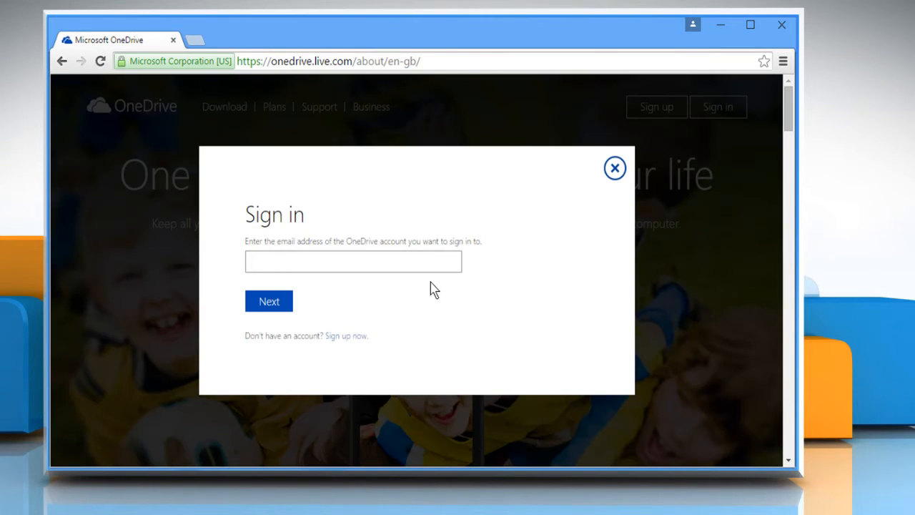
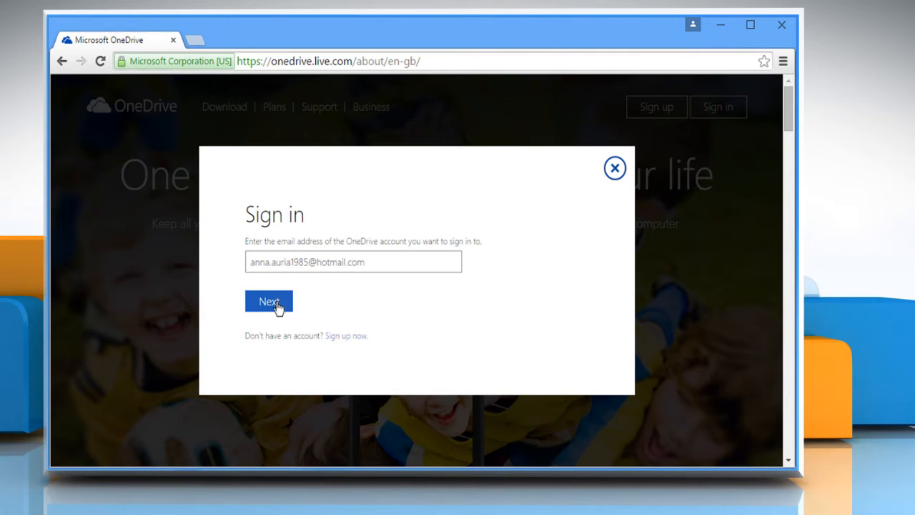
pyautogui.click(269, 300)
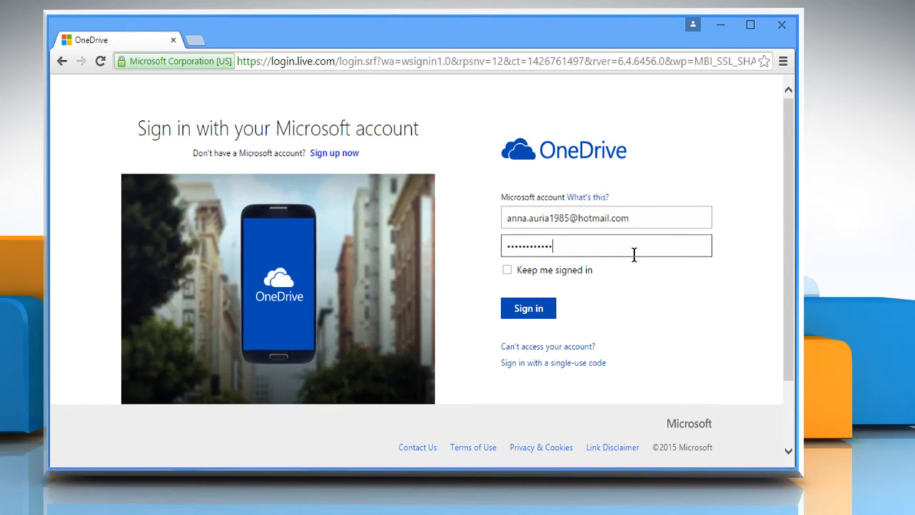
pyautogui.click(529, 307)
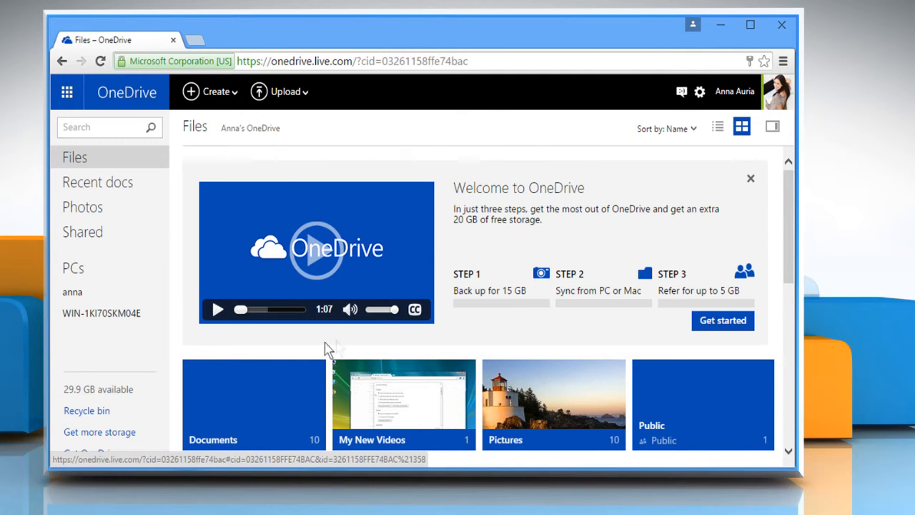
# Scroll the Files page down toward the Documents folder
pyautogui.scroll(-3)
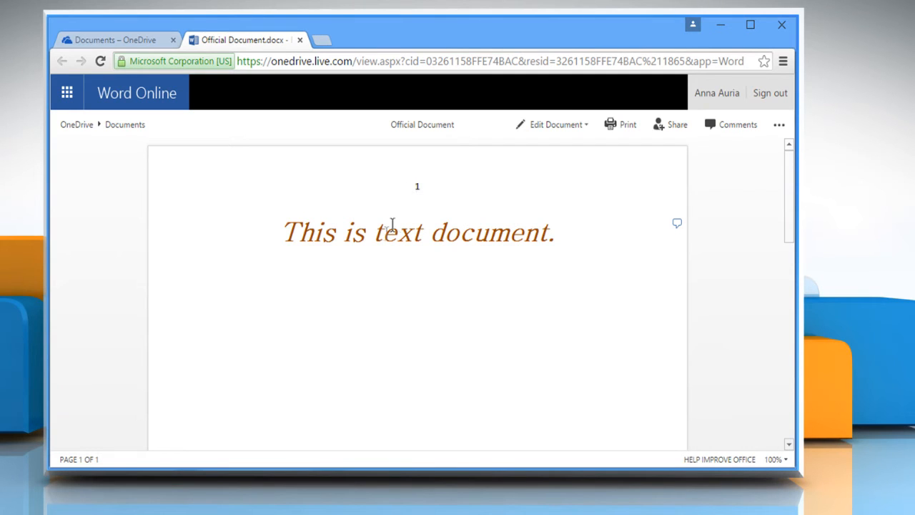
pyautogui.moveTo(446, 240)
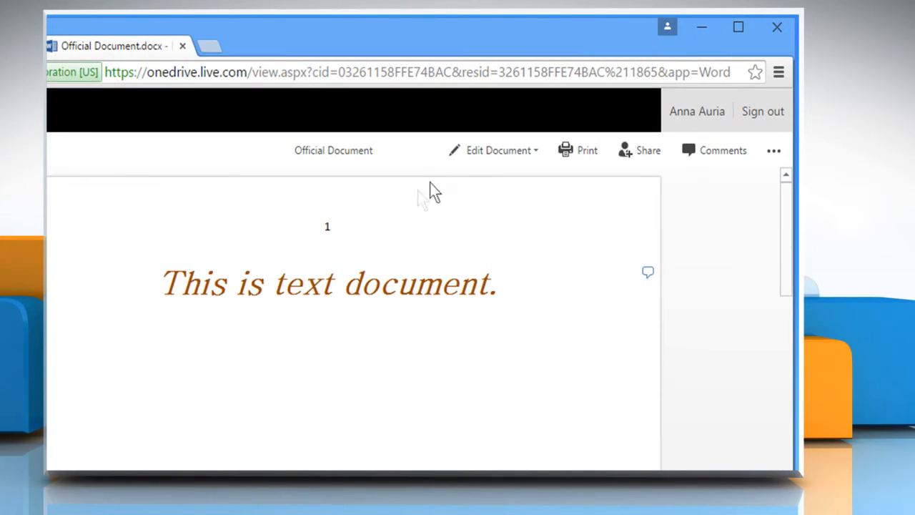
# Choose Edit in Word Online so the Official Document loads in the browser editor
pyautogui.click(493, 150)
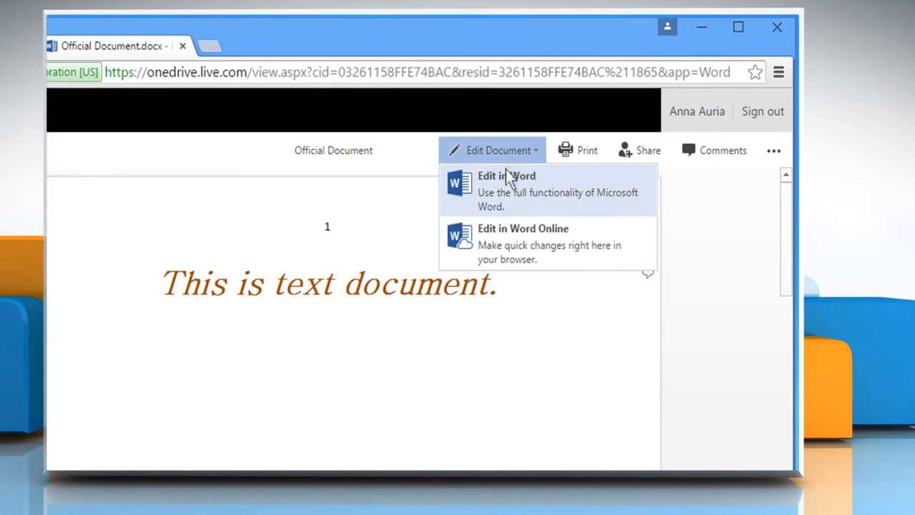
pyautogui.moveTo(529, 243)
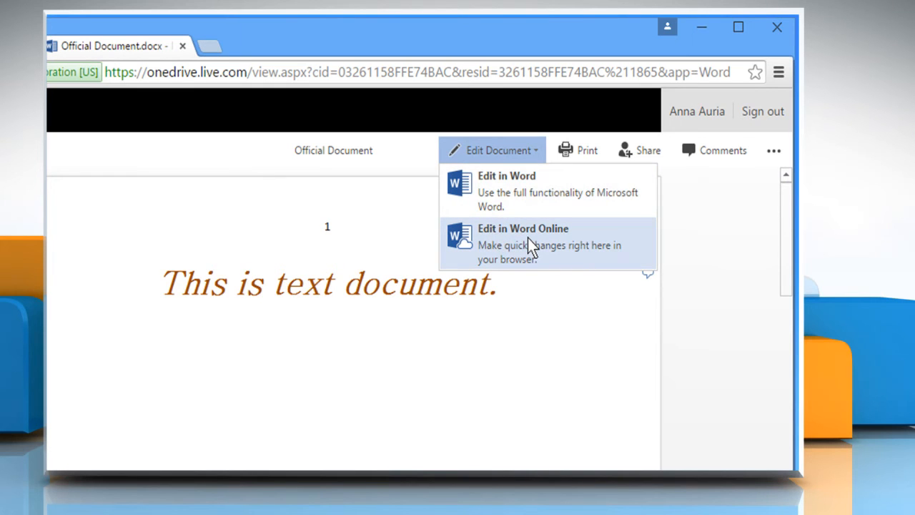
pyautogui.click(524, 243)
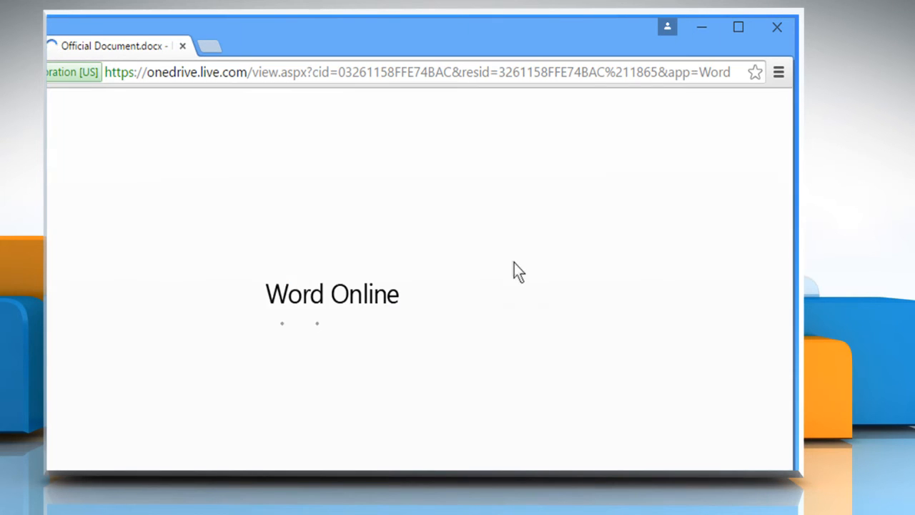